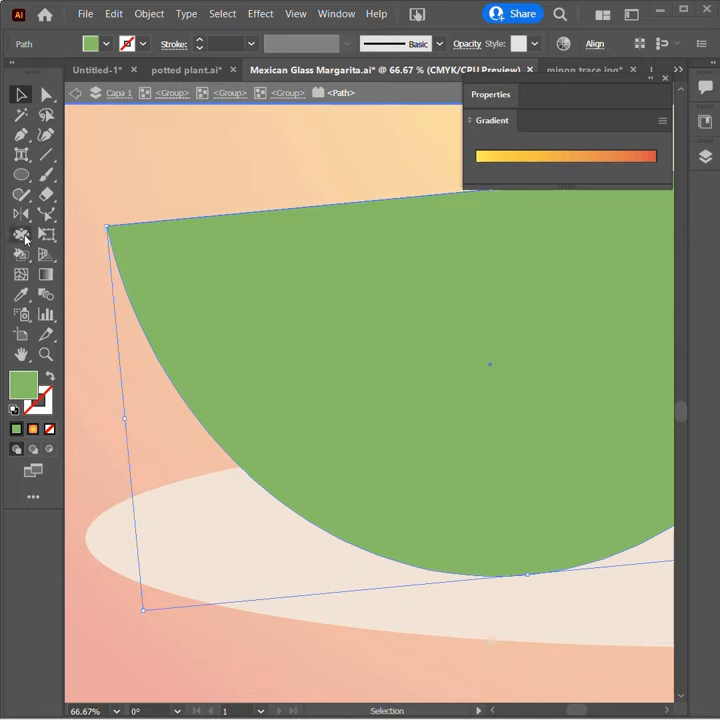
Confirm Pucker tool options: 0.7056 cm width and height, 90°, 50% intensity, detail 6, simplify 50.
double_click(21, 234)
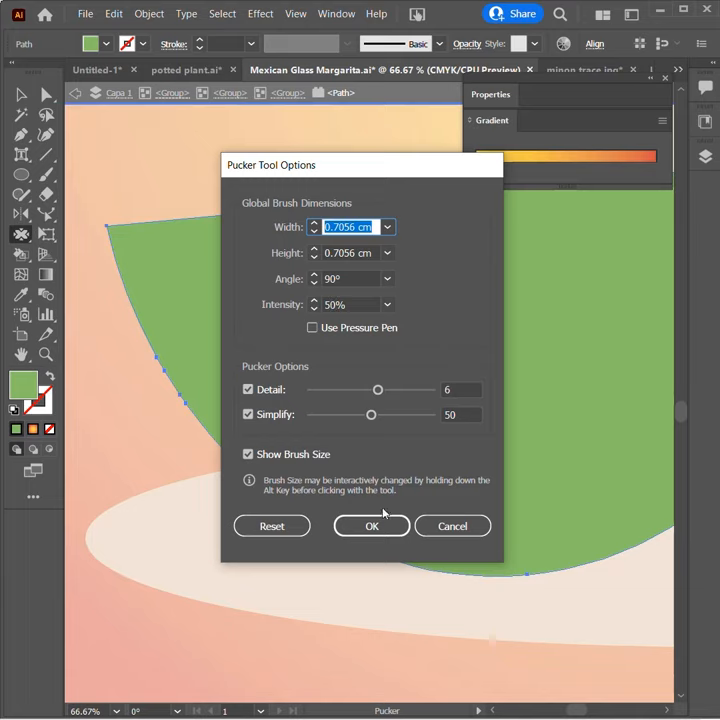
click(371, 525)
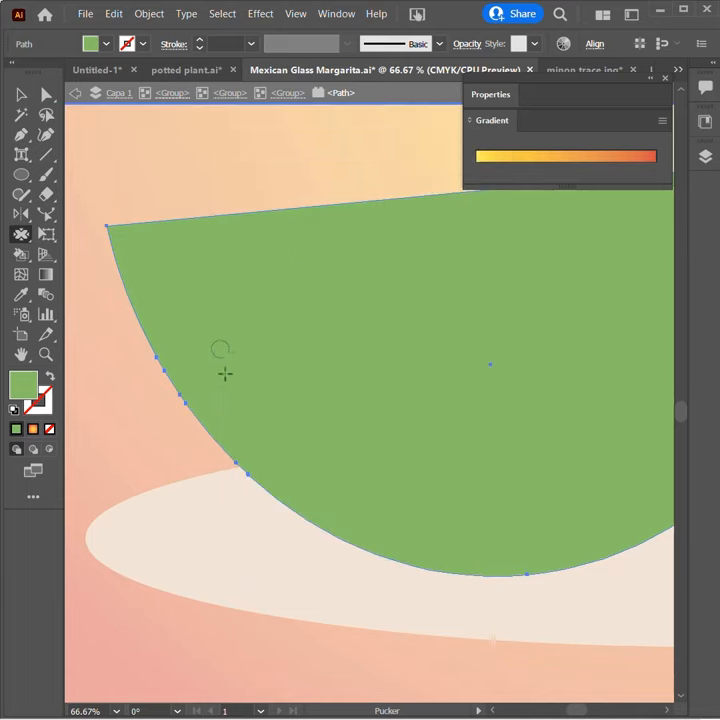